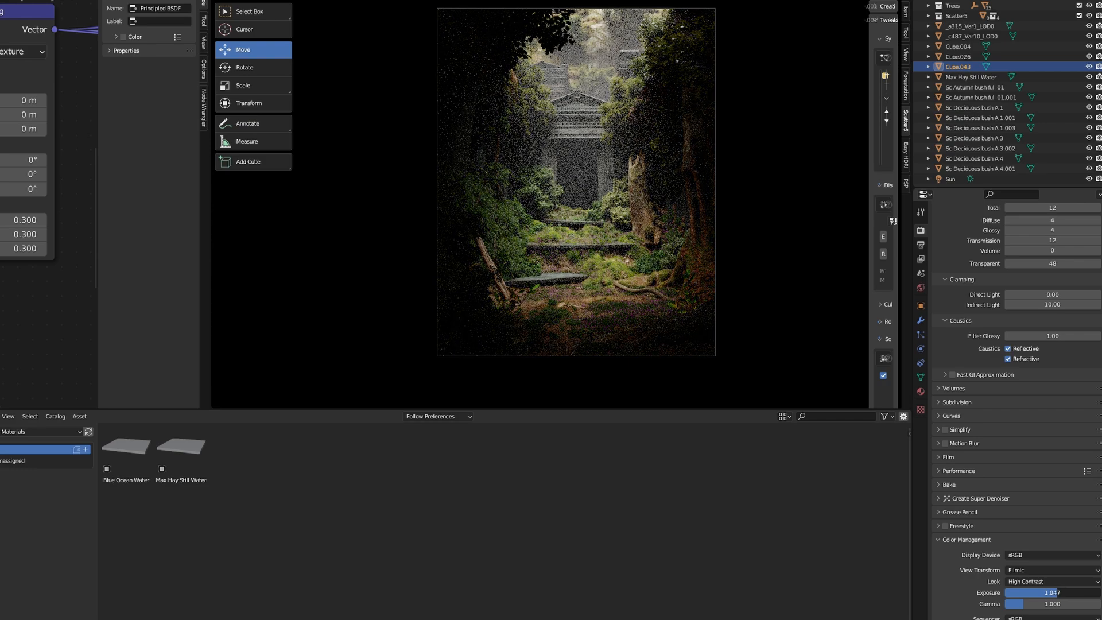
Open the Render menu and view Output Properties showing PNG format and the Secret Passage path
{"action": "left_click", "coordinate": [63, 19]}
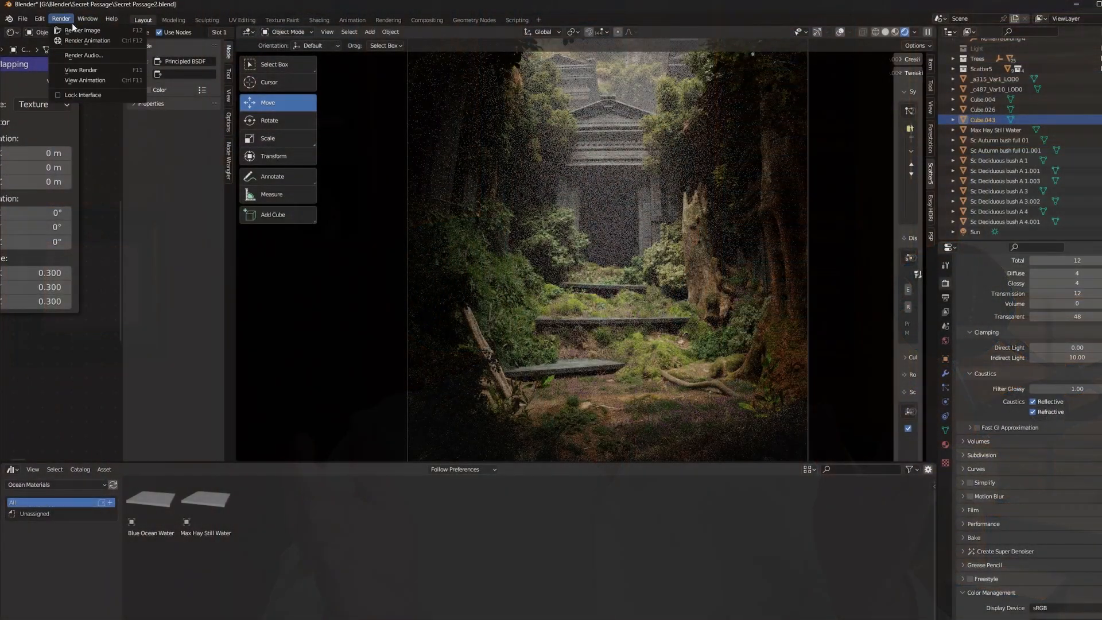
{"action": "left_click", "coordinate": [81, 47]}
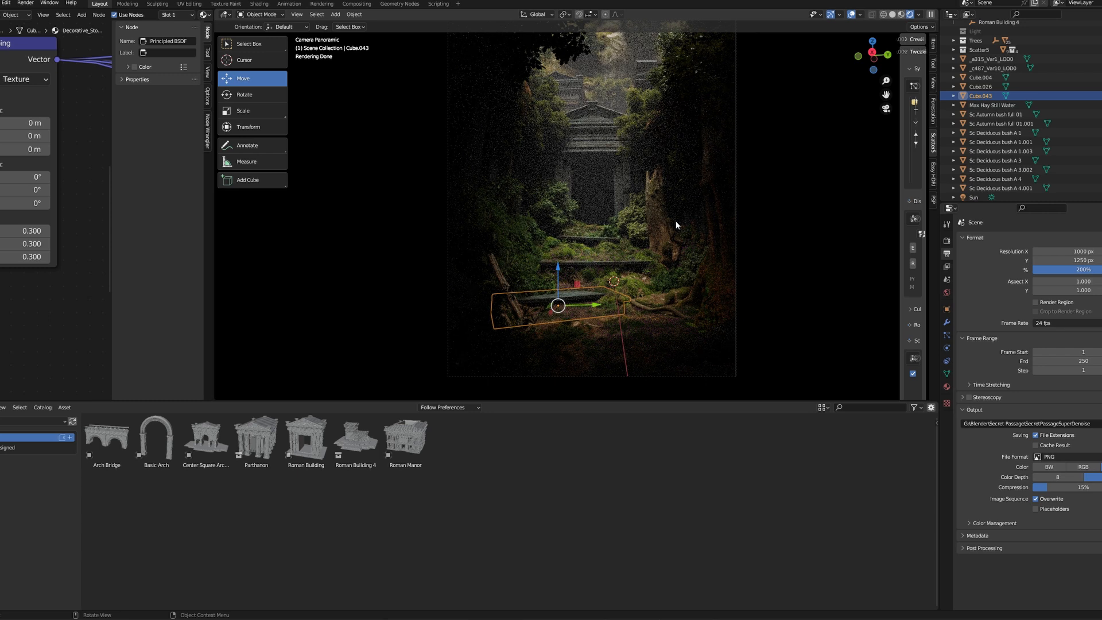
{"action": "mouse_move", "coordinate": [654, 222]}
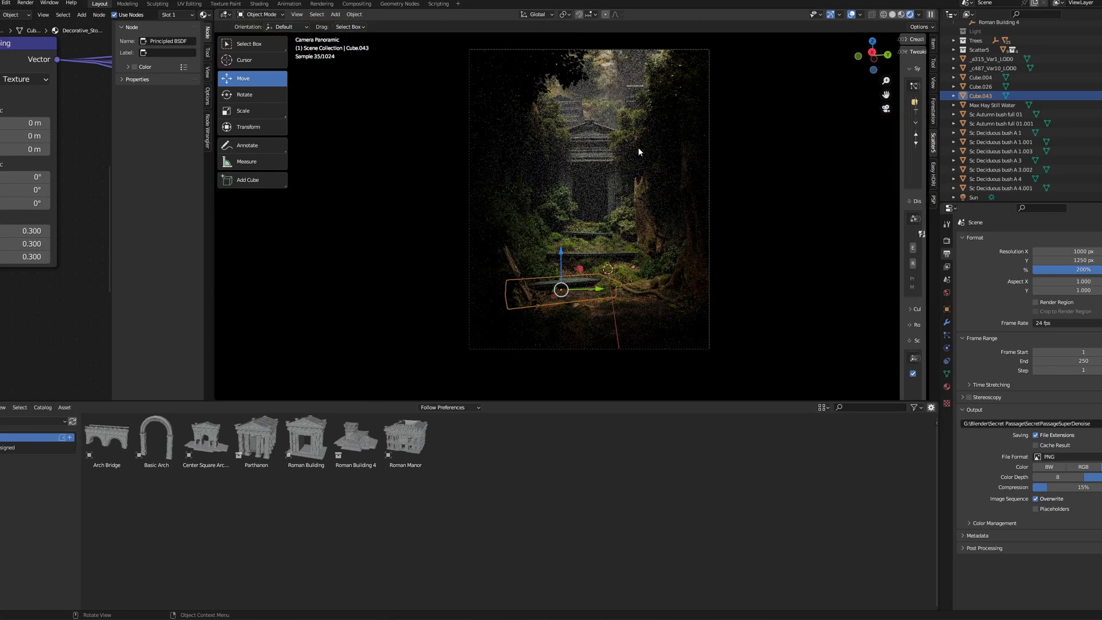
Render the current frame as an image, then close the unresponsive Blender Render window
{"action": "left_click", "coordinate": [24, 3]}
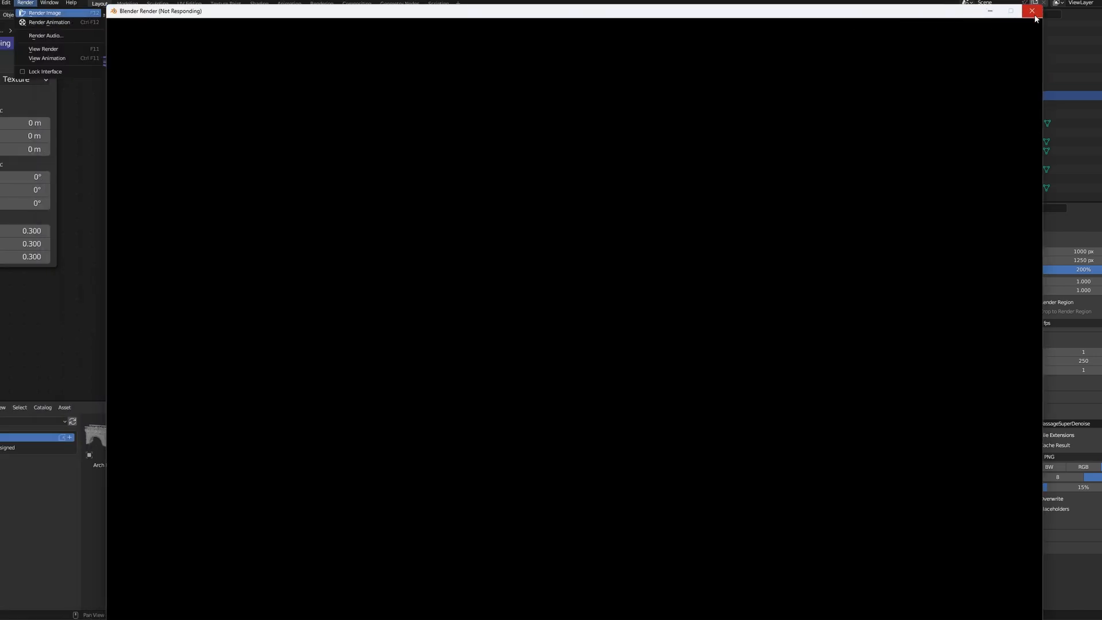
{"action": "mouse_move", "coordinate": [1033, 12]}
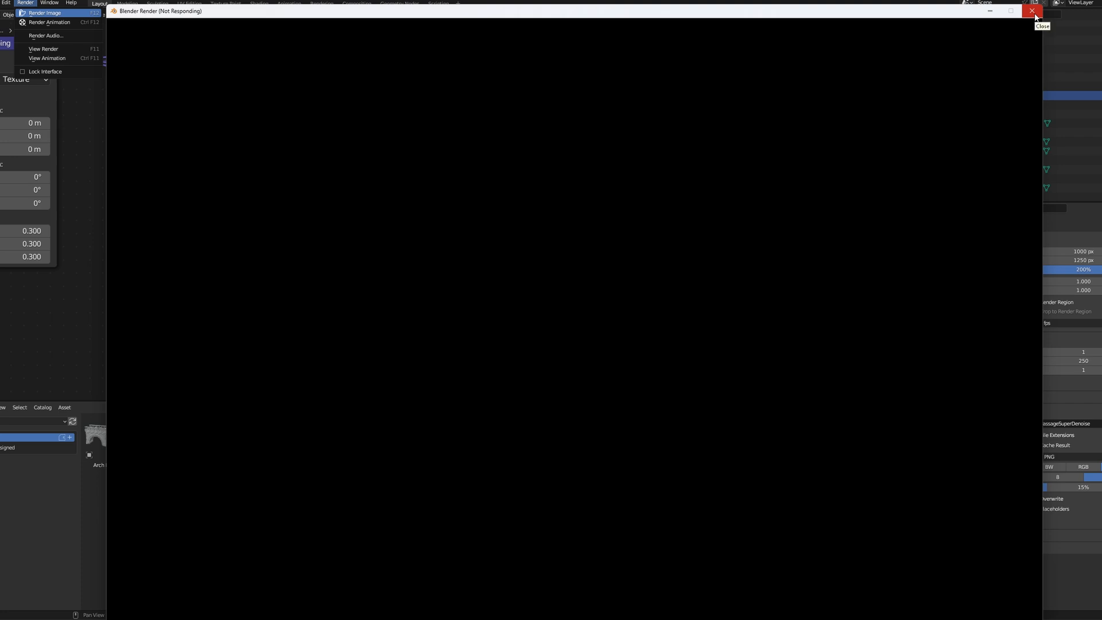
{"action": "left_click", "coordinate": [1026, 15]}
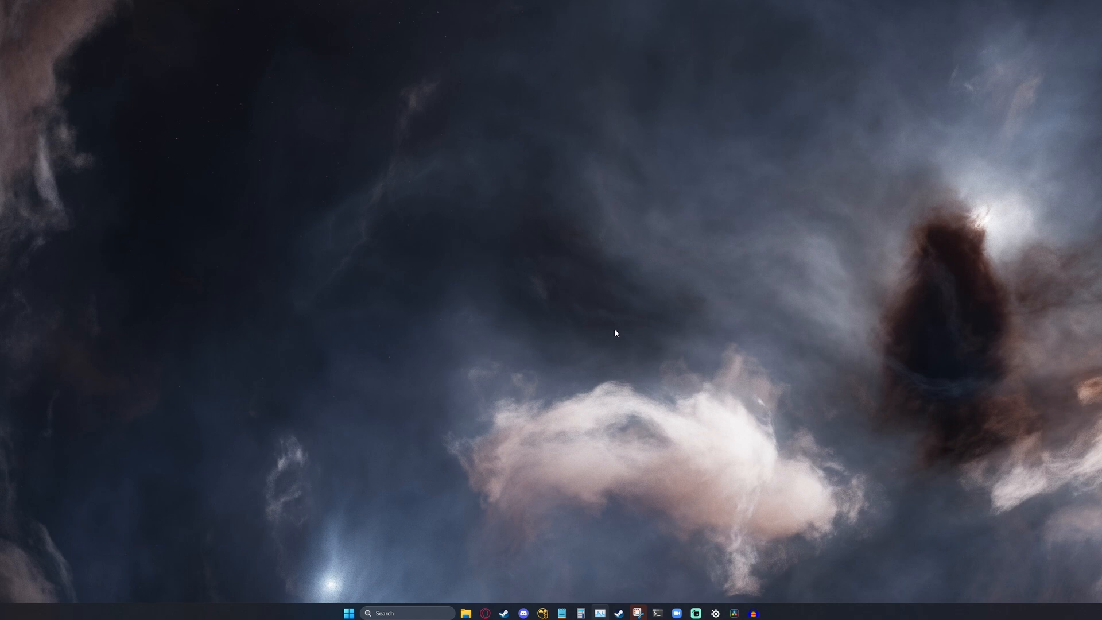
In cmd, build a blender.exe -b command on Secret Passage2.blend, replacing -a with -f 1
{"action": "type", "text": "cmd"}
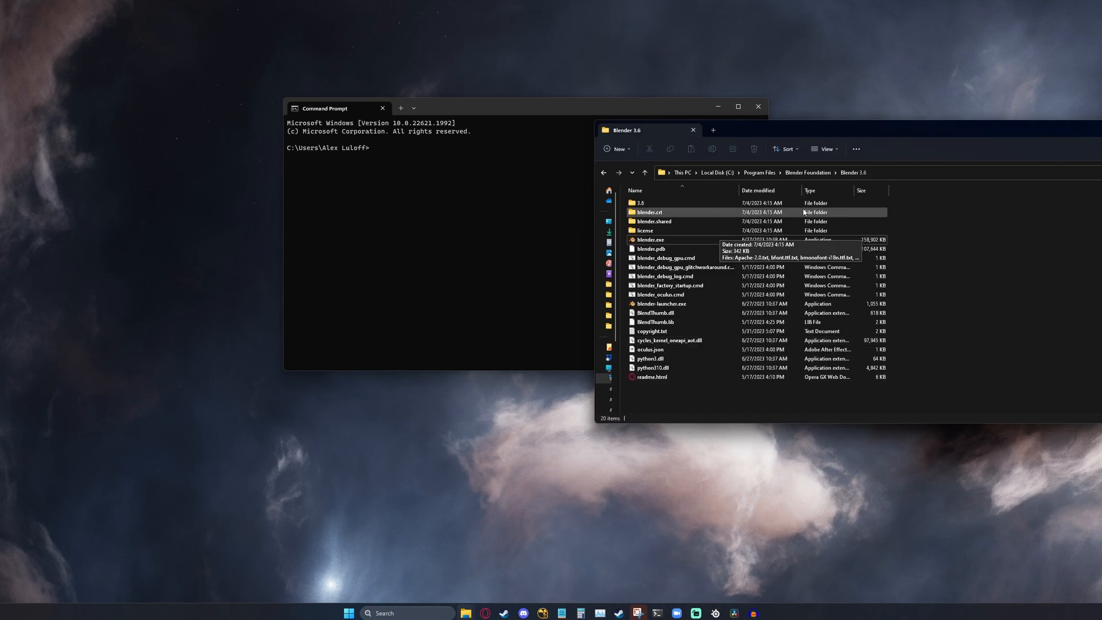
{"action": "left_click", "coordinate": [650, 239]}
{"action": "type", "text": "\"C:\\Program Files\\Blender Foundation\\Blender 3.6\\blender.exe\" -b \"G:\\Blender\\Secret Passage\\Secret Passage2.blend\" -f"}
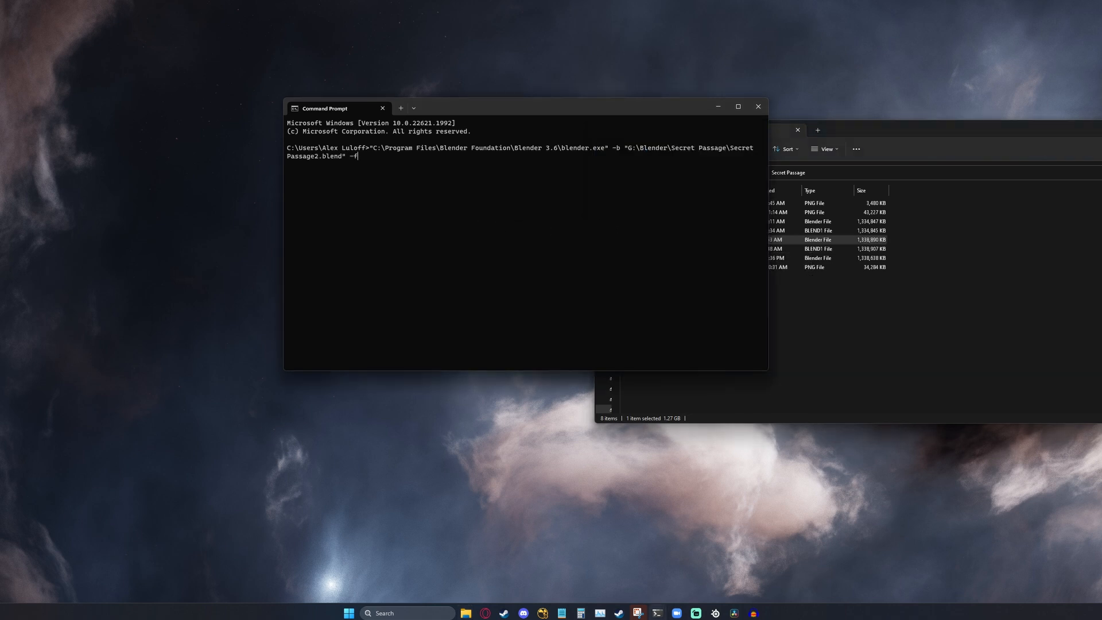
{"action": "type", "text": "1"}
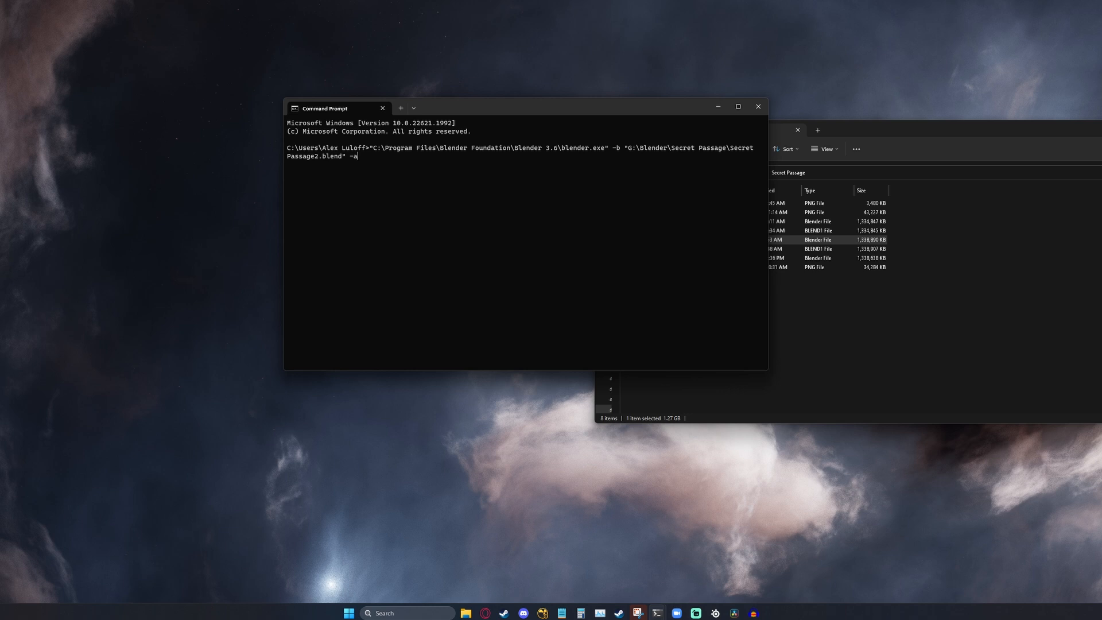
{"action": "key", "text": "Backspace"}
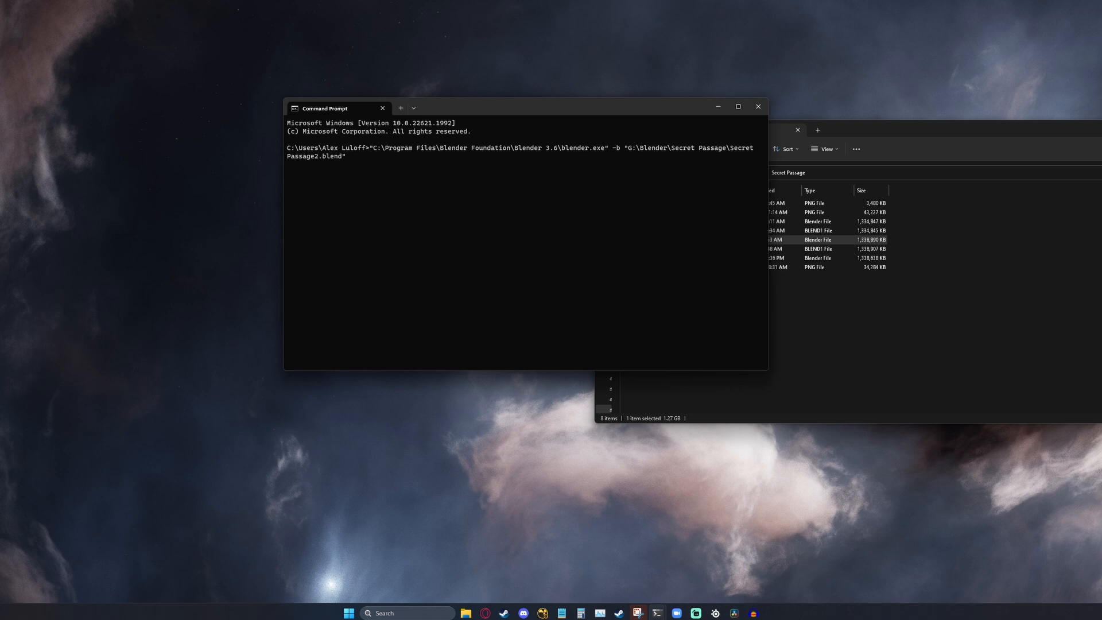
{"action": "type", "text": "-f 1"}
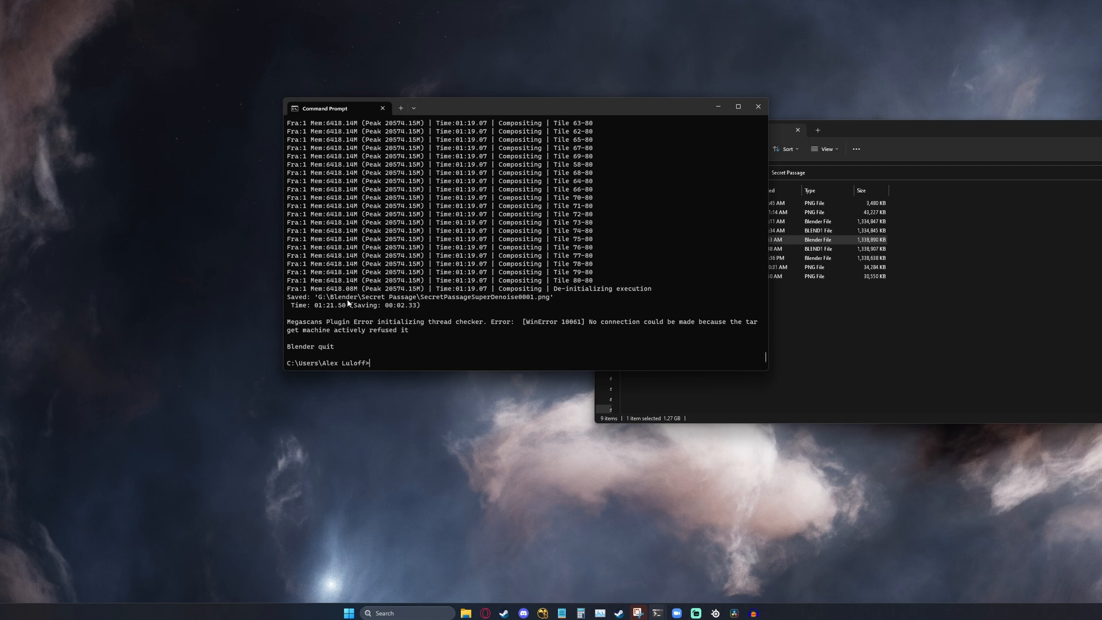
{"action": "mouse_move", "coordinate": [367, 310]}
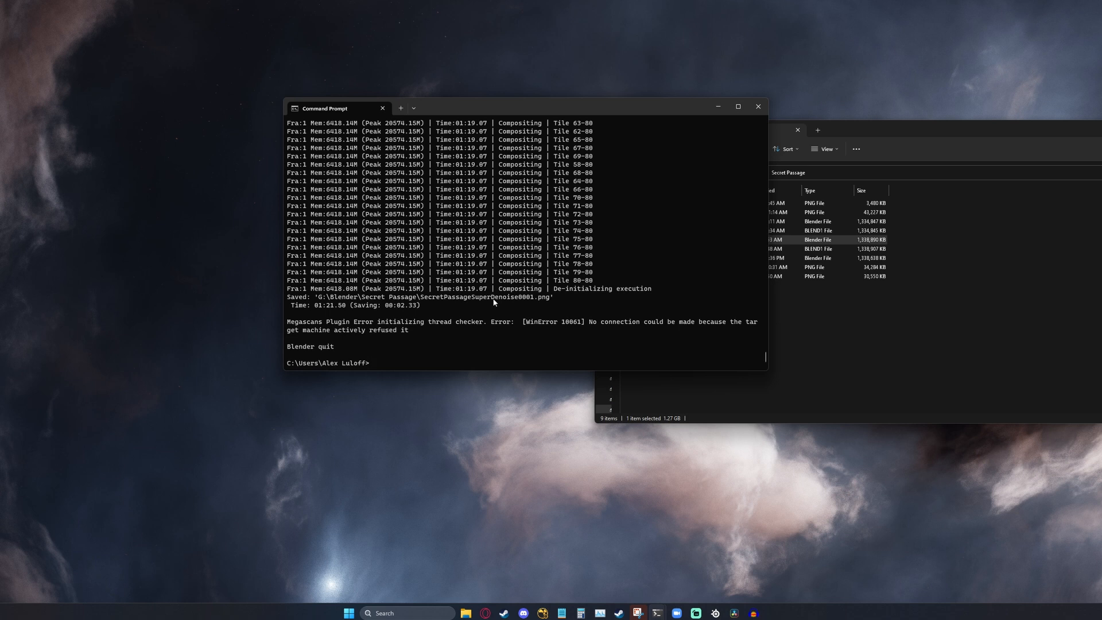
{"action": "mouse_move", "coordinate": [570, 272]}
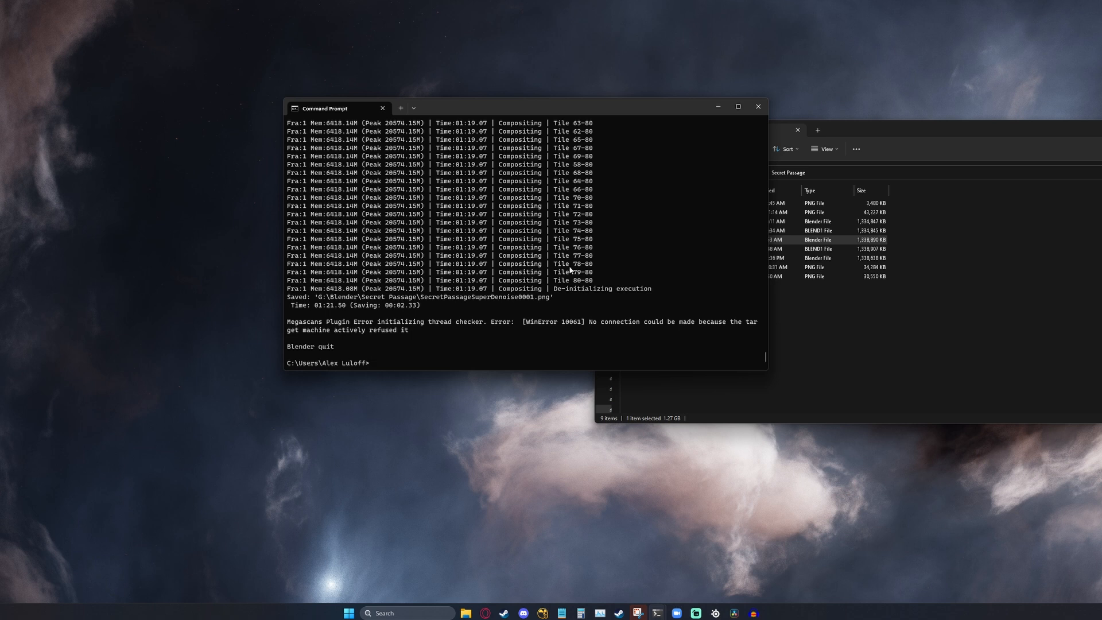
{"action": "mouse_move", "coordinate": [583, 264]}
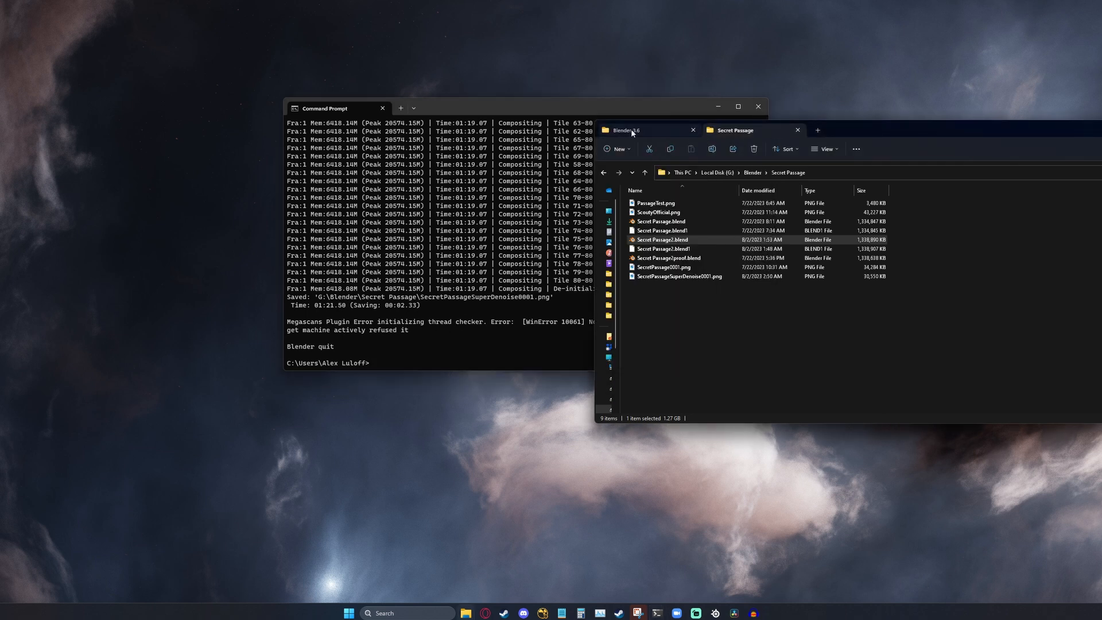
From the Blender 3.6 folder, search 'envir' and open environment variables for your account
{"action": "left_click", "coordinate": [632, 130]}
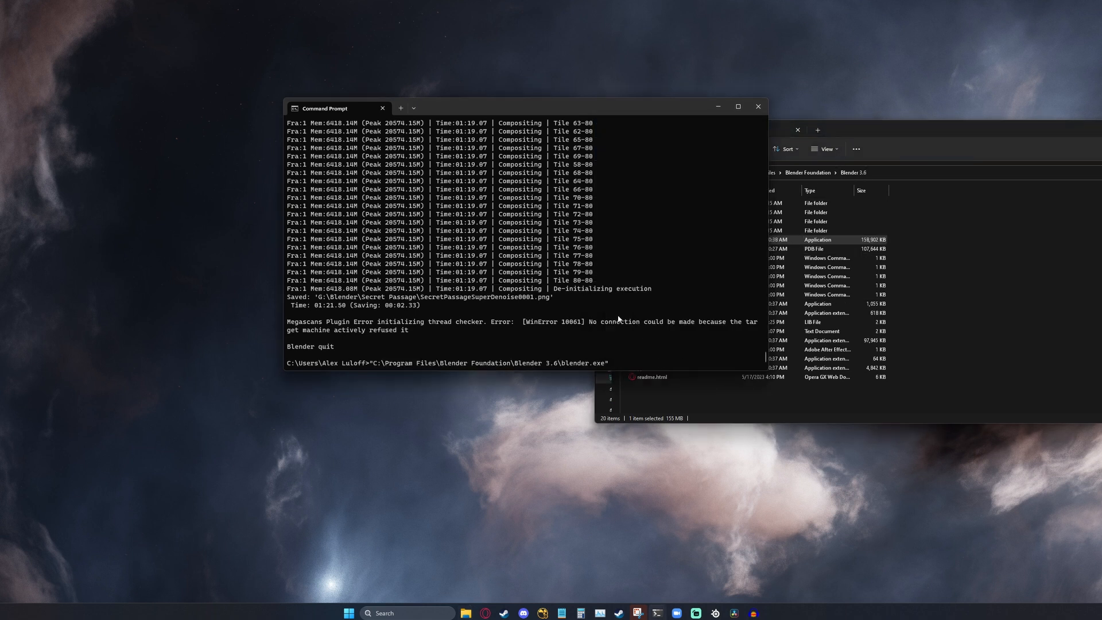
{"action": "mouse_move", "coordinate": [594, 319]}
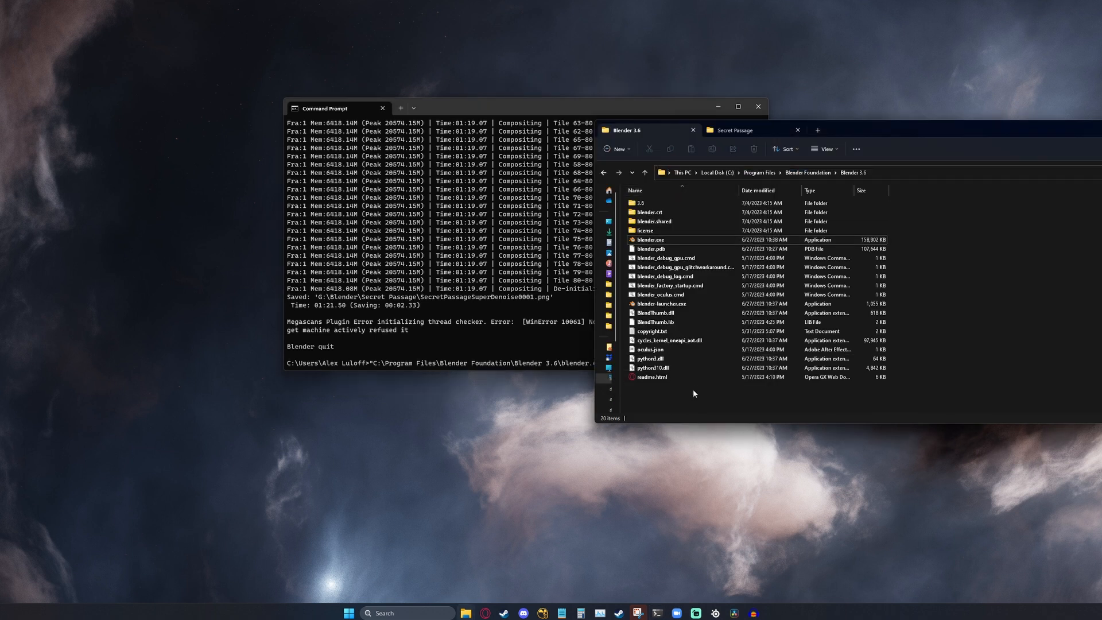
{"action": "left_click", "coordinate": [348, 613]}
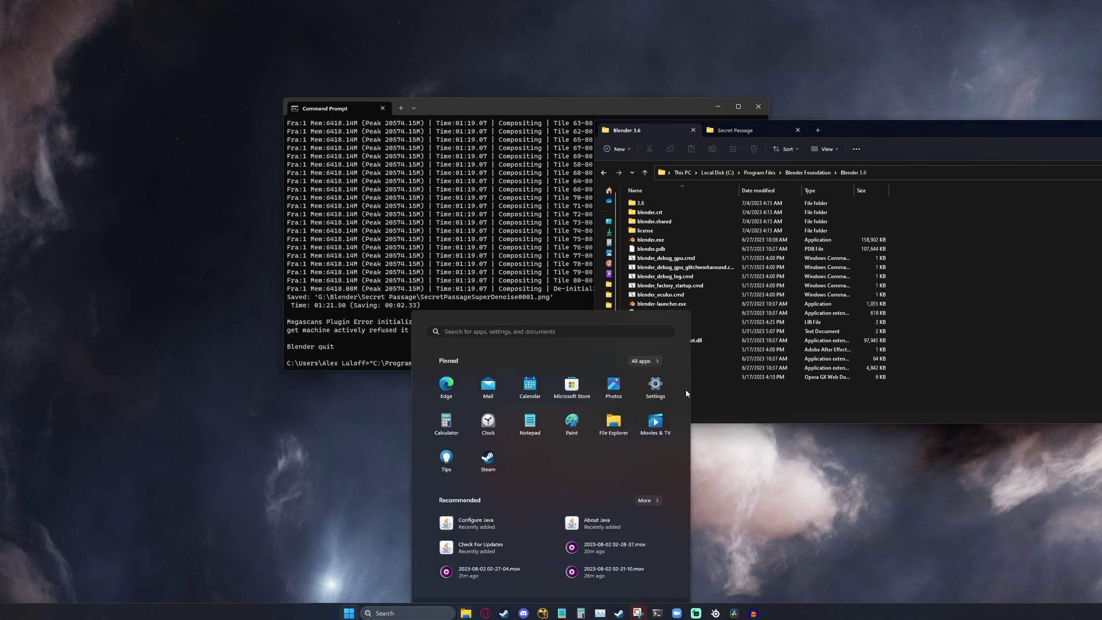
{"action": "type", "text": "envir"}
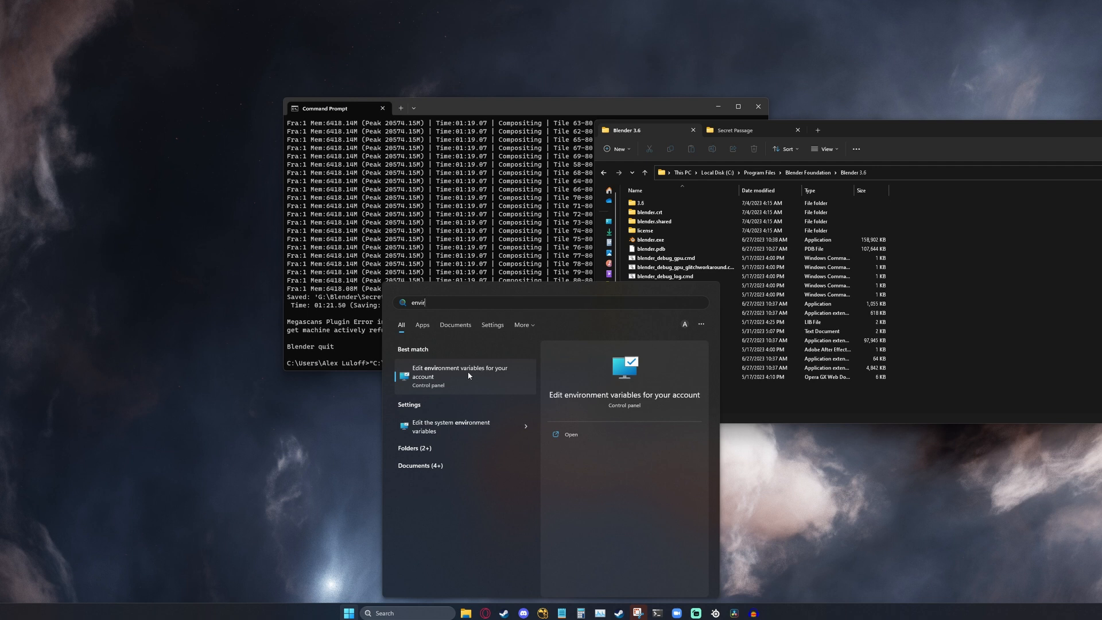
{"action": "left_click", "coordinate": [459, 372]}
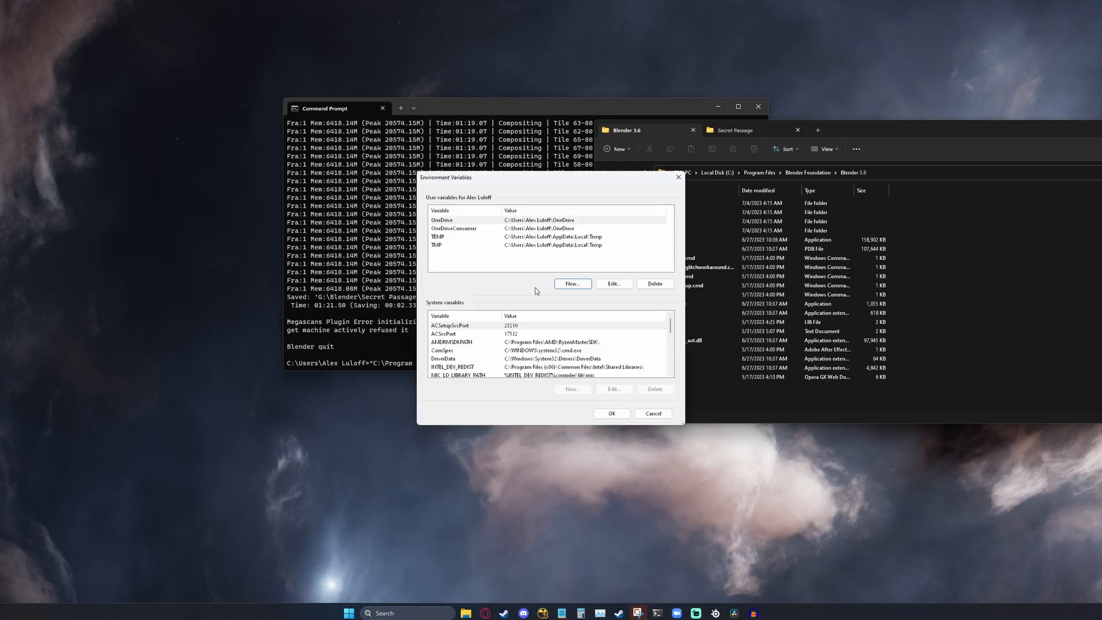
Add user variable Path = C:\Program Files\Blender Foundation\Blender 3.6 and save
{"action": "left_click", "coordinate": [573, 284]}
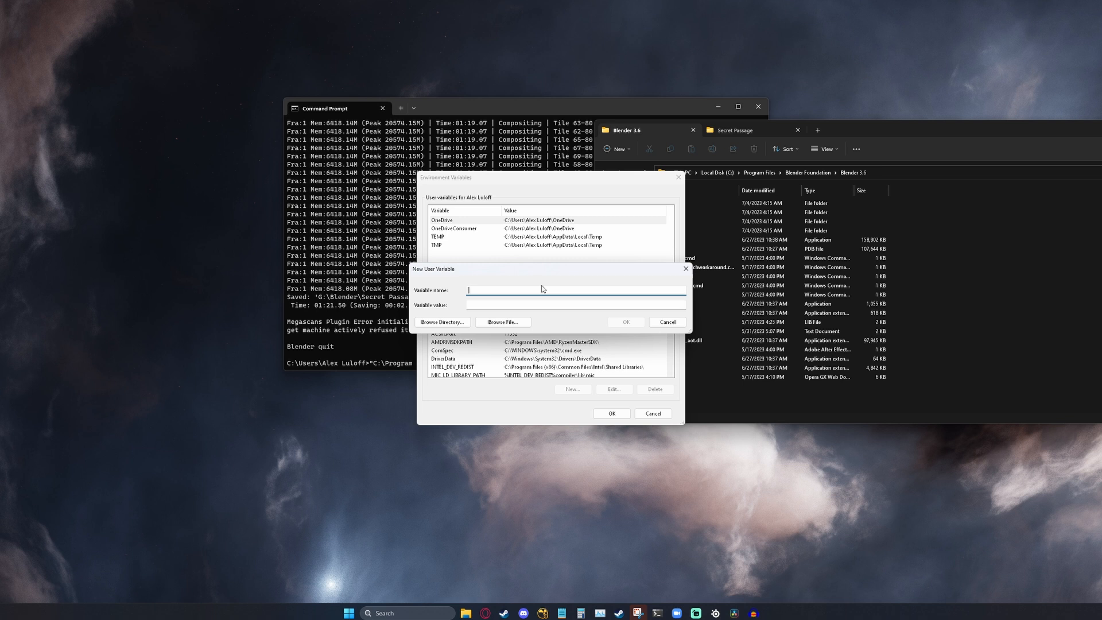
{"action": "type", "text": "Path"}
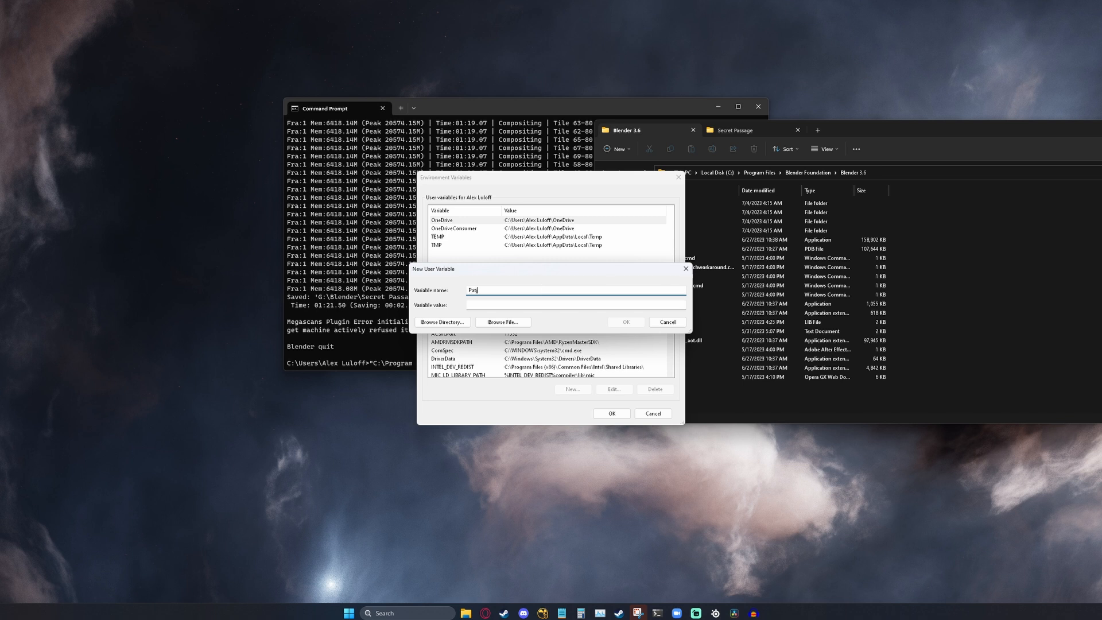
{"action": "type", "text": "h"}
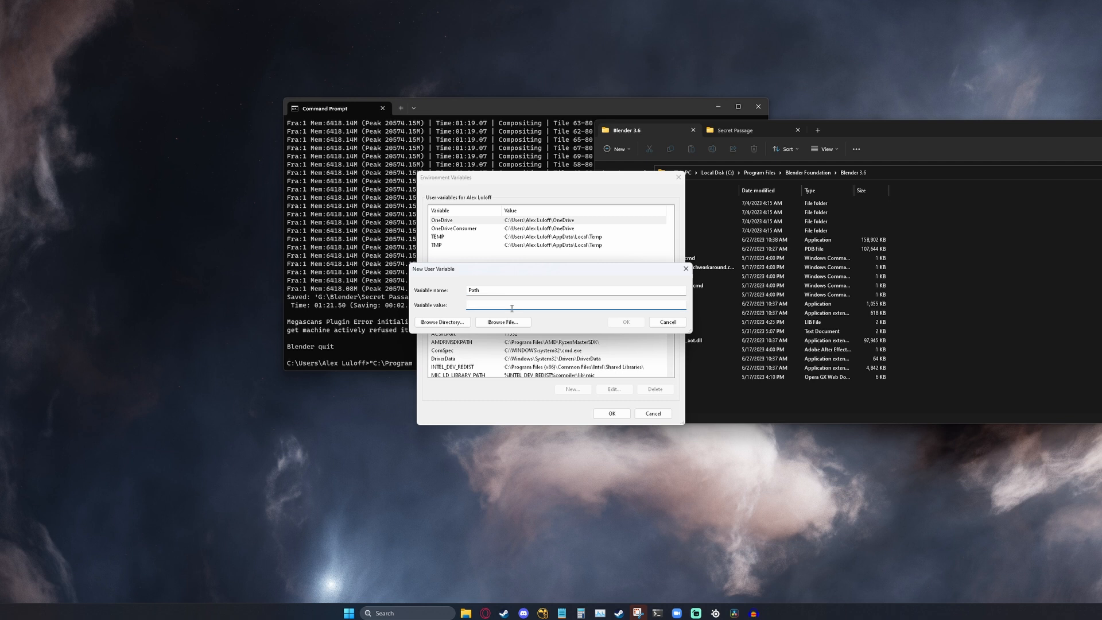
{"action": "type", "text": "C:\\Program Files\\Blender Foundation\\Blender 3.6"}
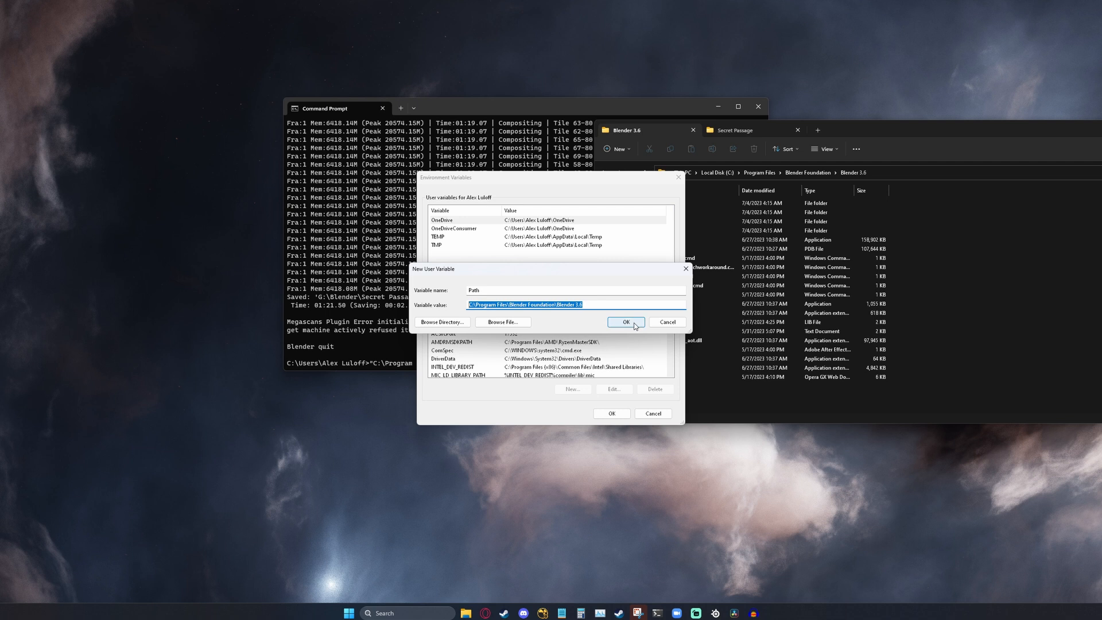
{"action": "left_click", "coordinate": [626, 322]}
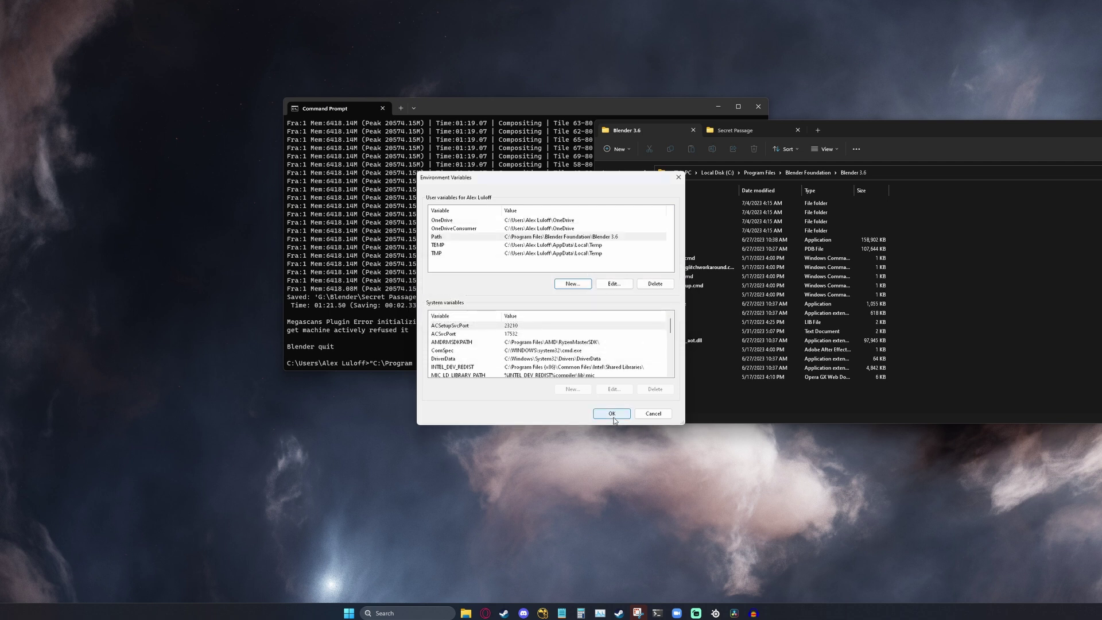
{"action": "left_click", "coordinate": [611, 413]}
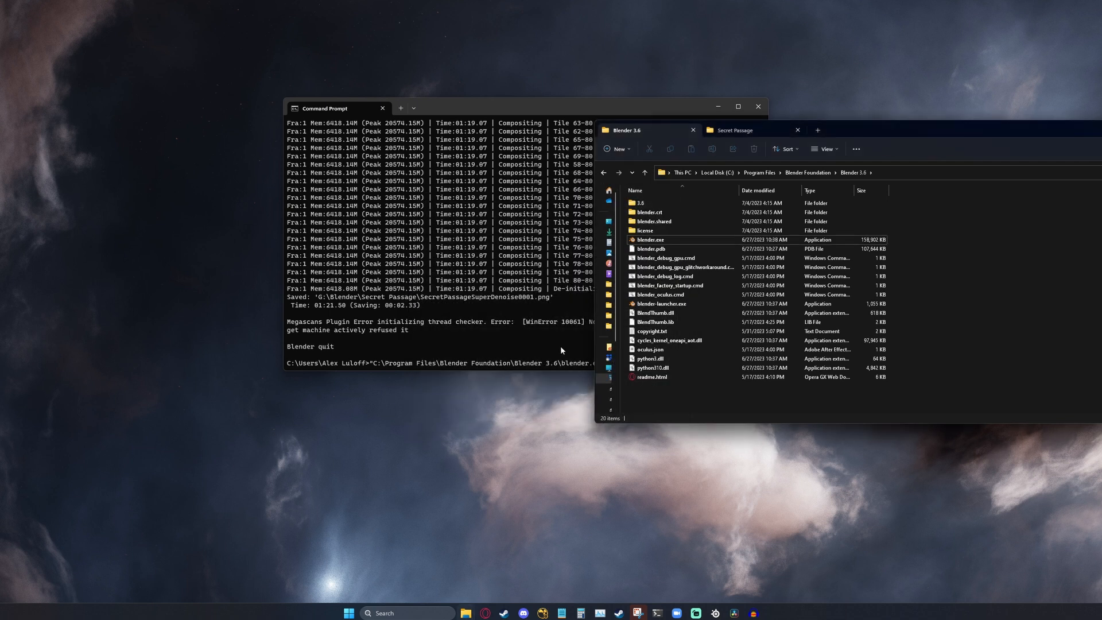
{"action": "mouse_move", "coordinate": [383, 109]}
{"action": "type", "text": "cmd"}
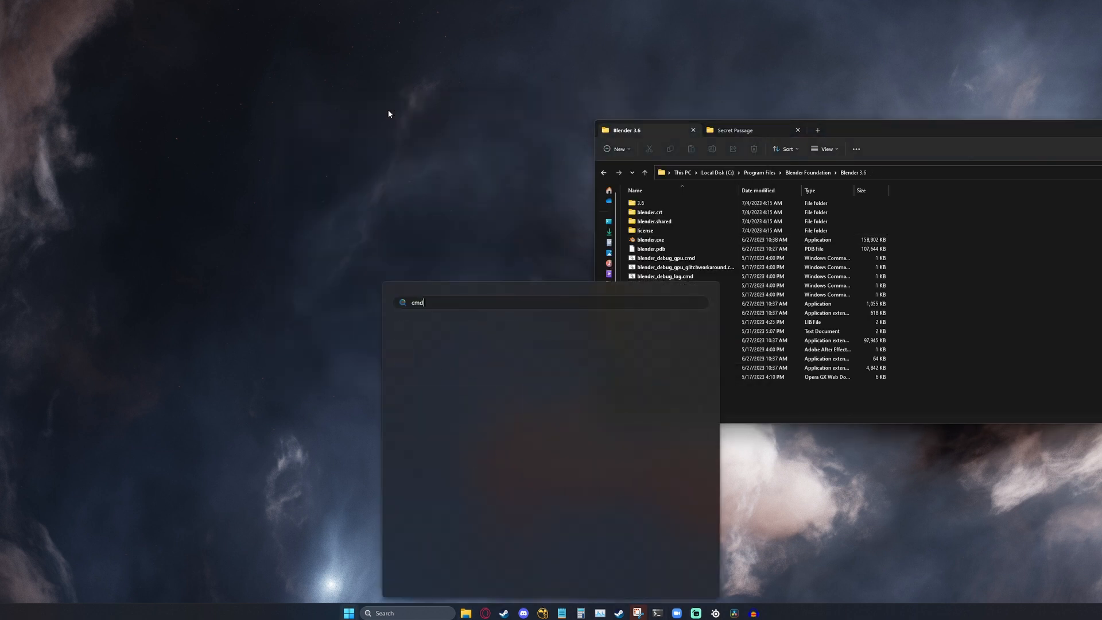
In a new Command Prompt, enter blender -b "G:\Blender\Secret Passage\Secret Passage2.blend" -f
{"action": "key", "text": "Enter"}
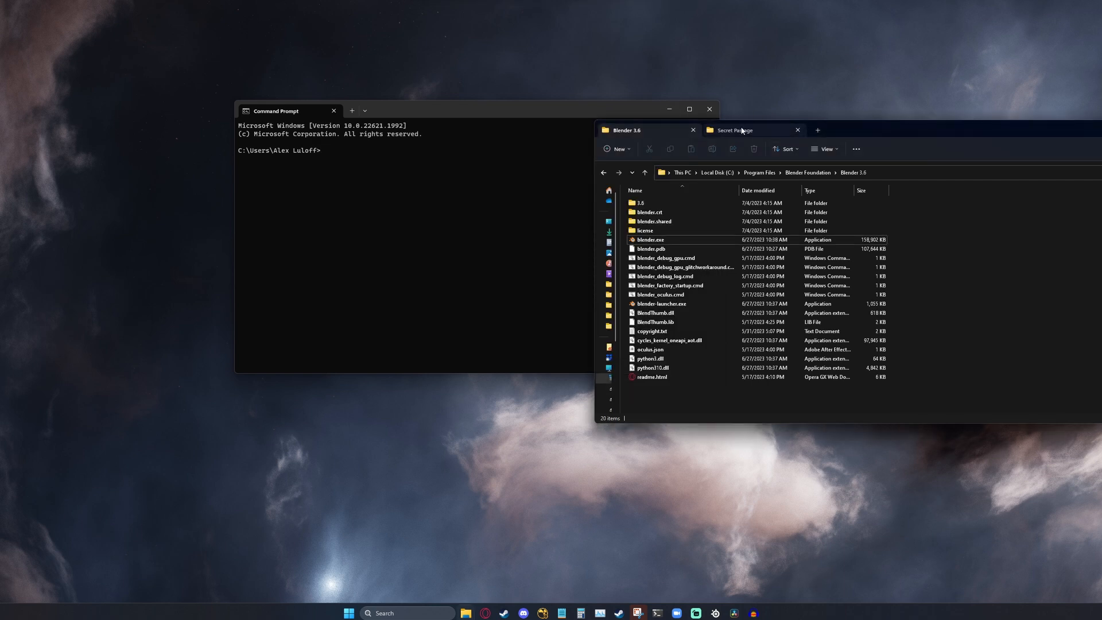
{"action": "left_click", "coordinate": [736, 130]}
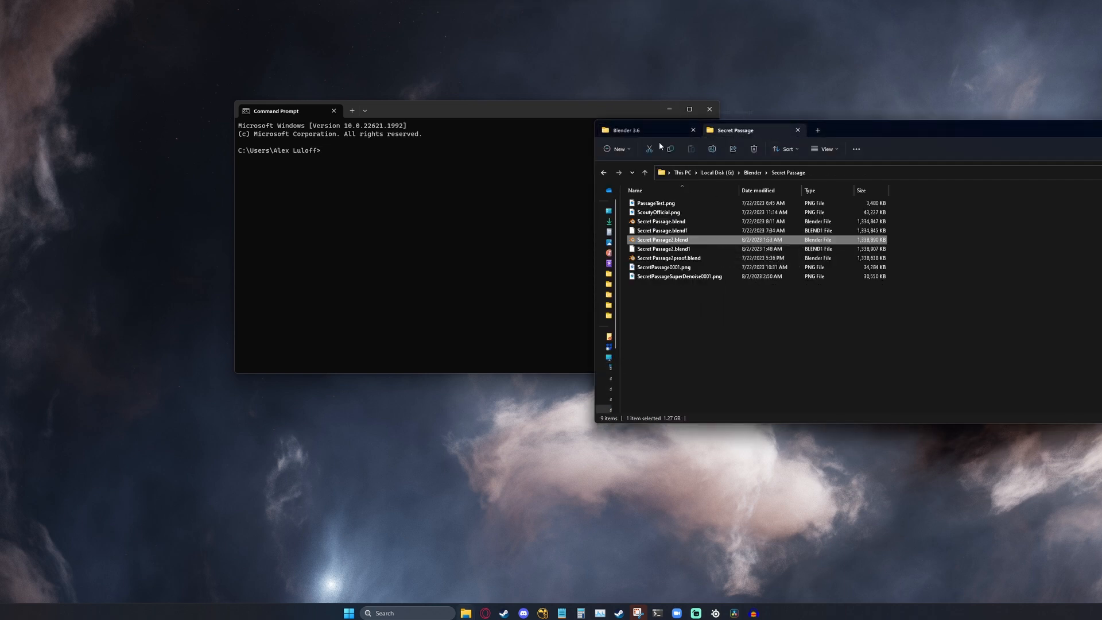
{"action": "left_click", "coordinate": [287, 111]}
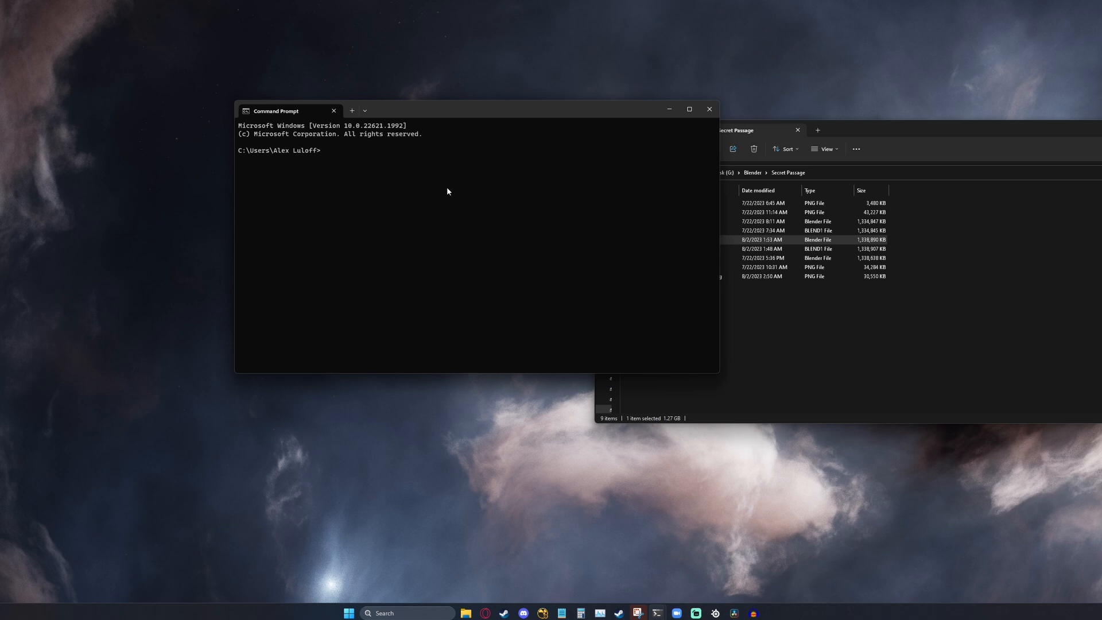
{"action": "type", "text": "blender"}
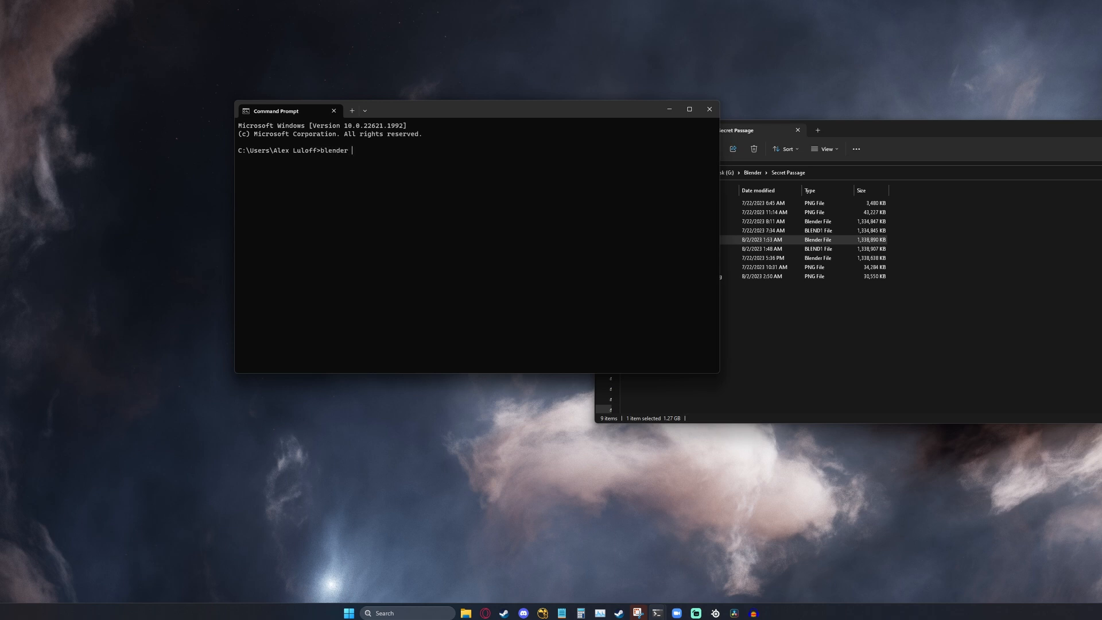
{"action": "type", "text": "-b"}
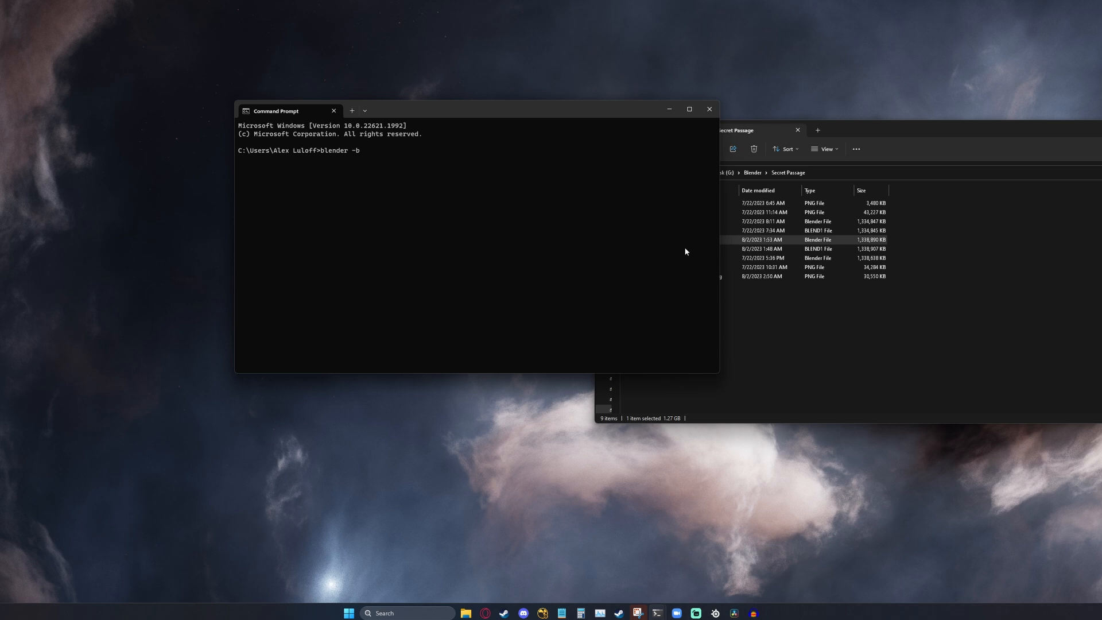
{"action": "type", "text": "\"G:\\Blender\\Secret Passage\\Secret Passage2.blend\""}
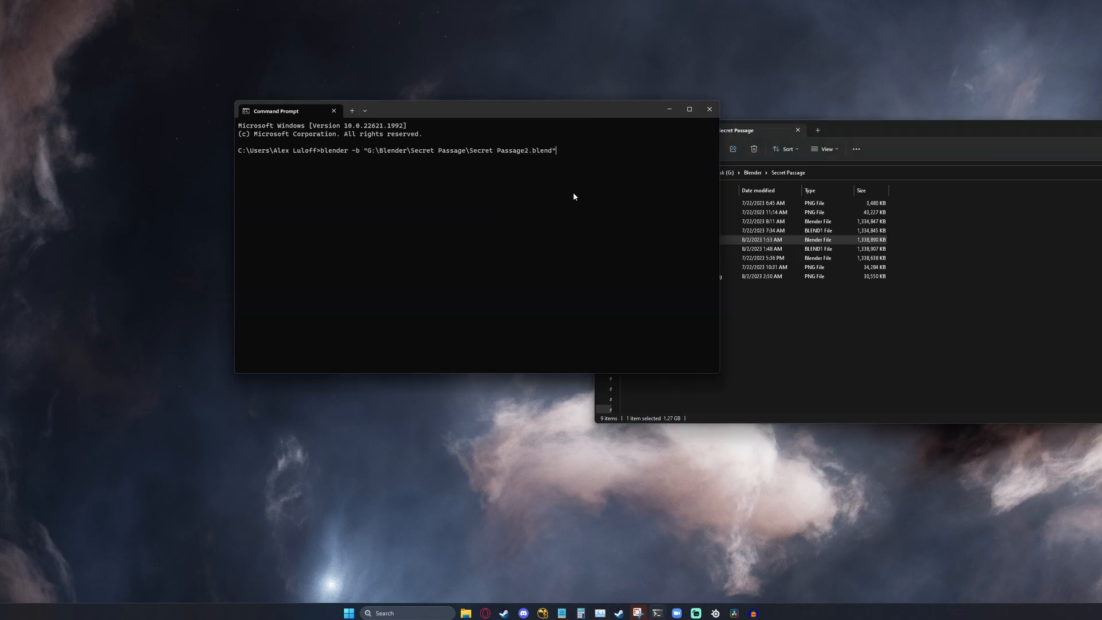
{"action": "type", "text": "-f 1"}
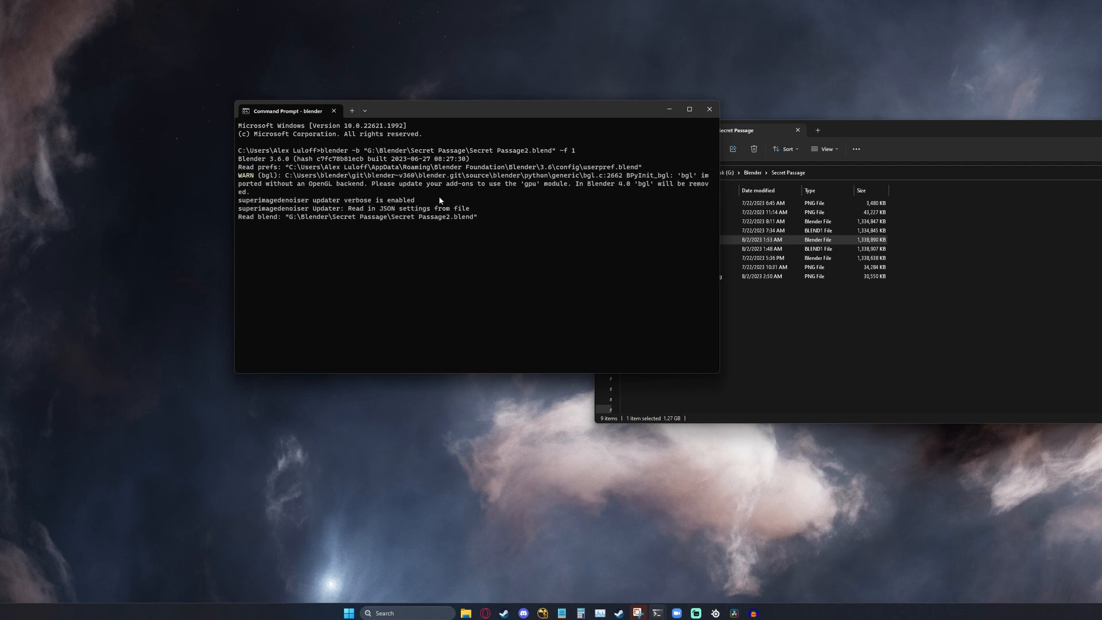
{"action": "mouse_move", "coordinate": [347, 155]}
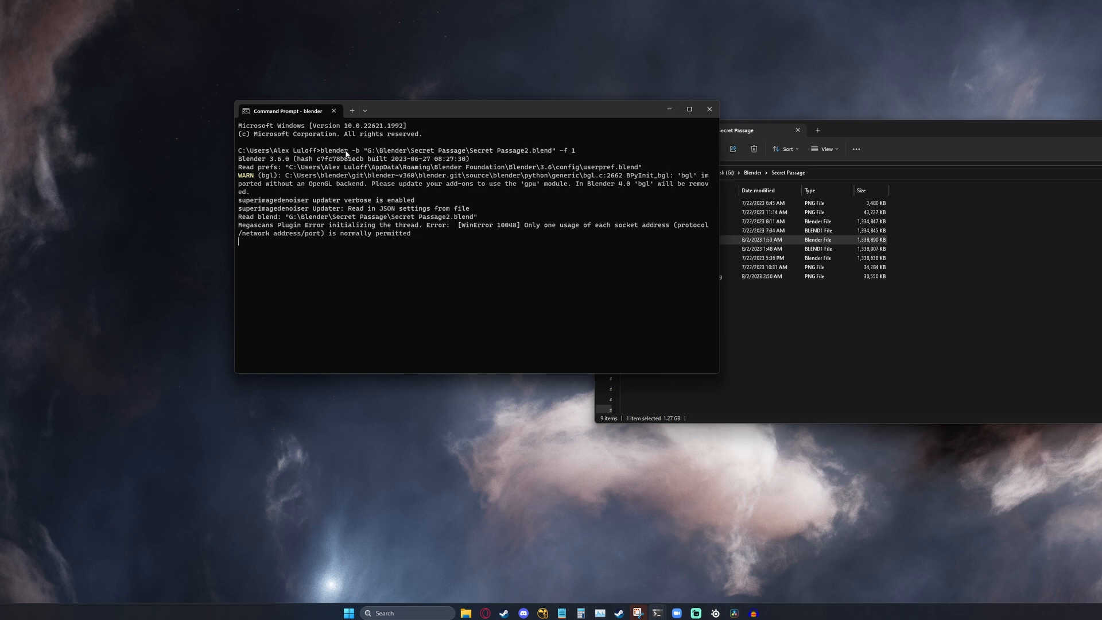
{"action": "mouse_move", "coordinate": [352, 111]}
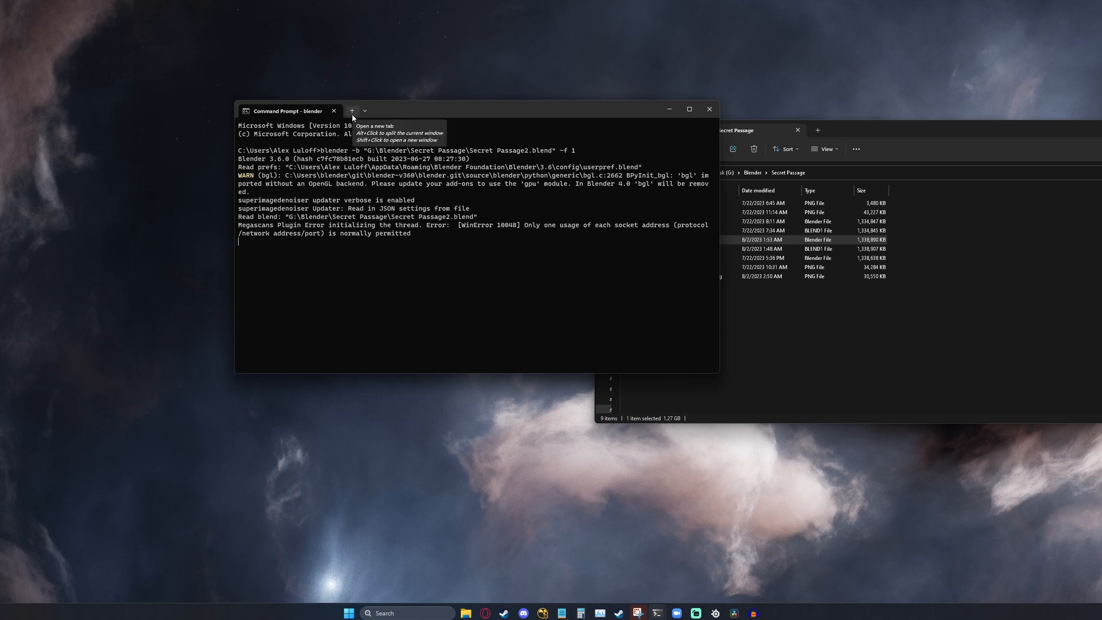